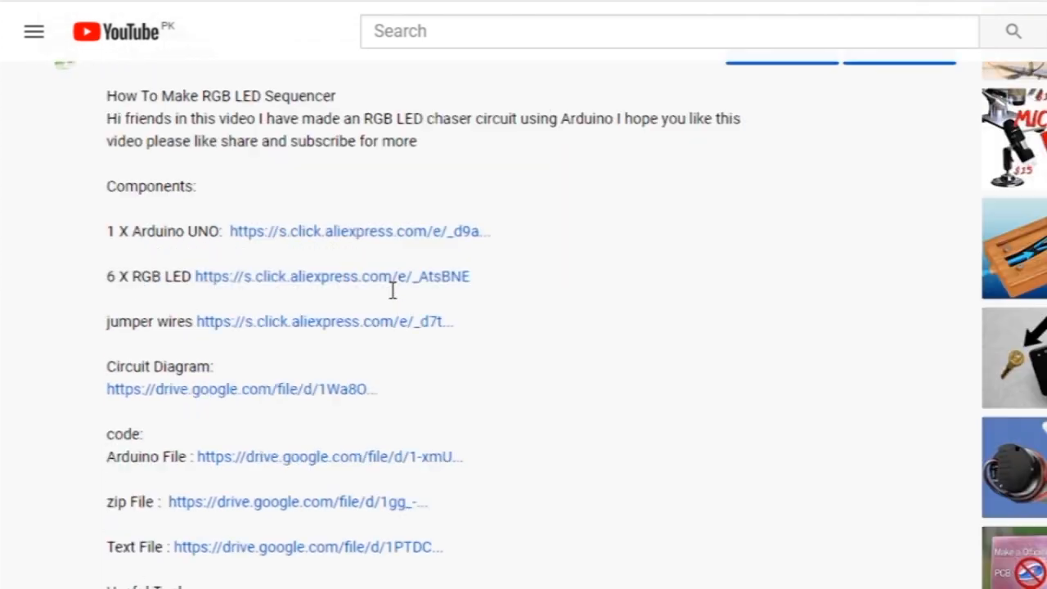
scroll("down", 3)
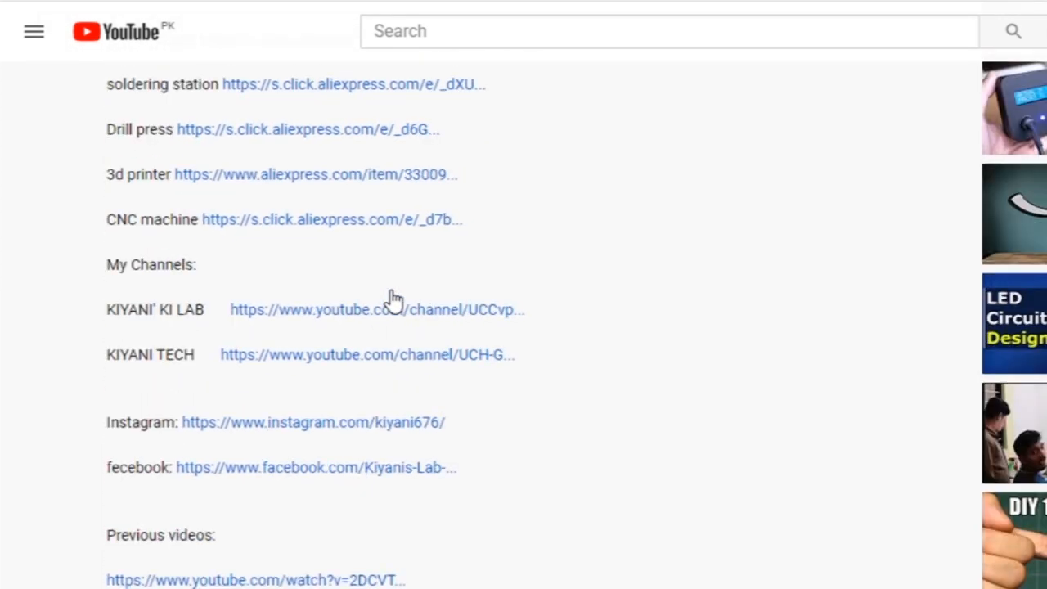